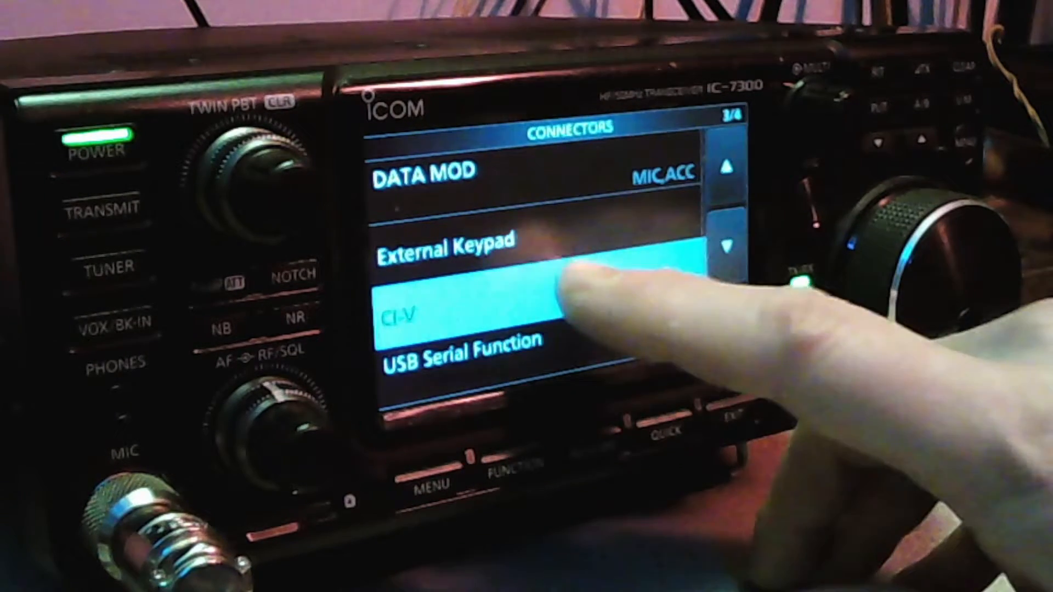
Step: Review the IC-7300 CI-V settings showing USB baud rate 9600 and echo back on
left_click(436, 313)
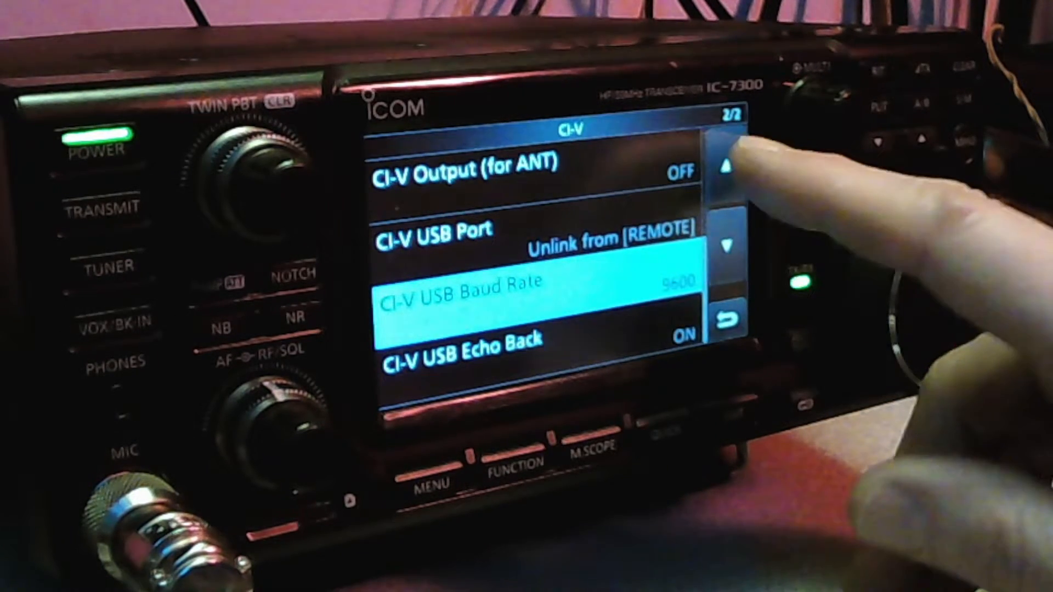
left_click(727, 166)
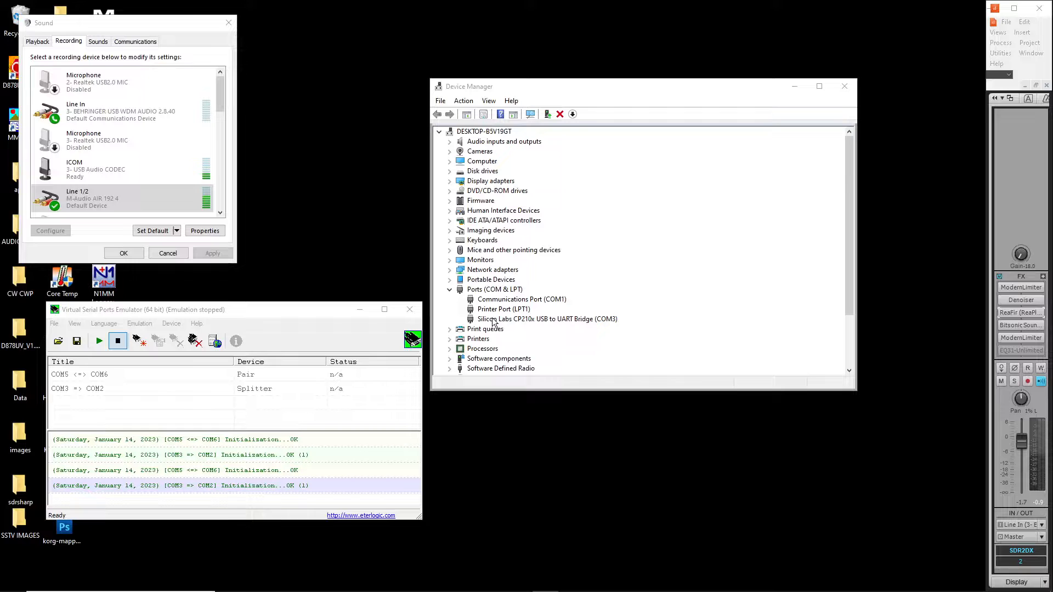
mouse_move(550, 326)
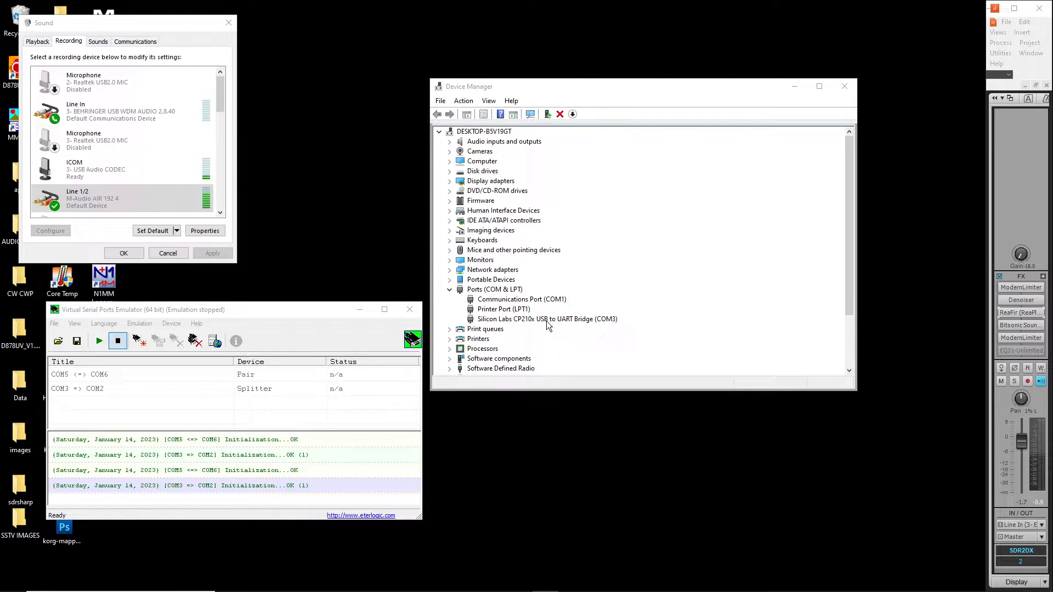
left_click(546, 318)
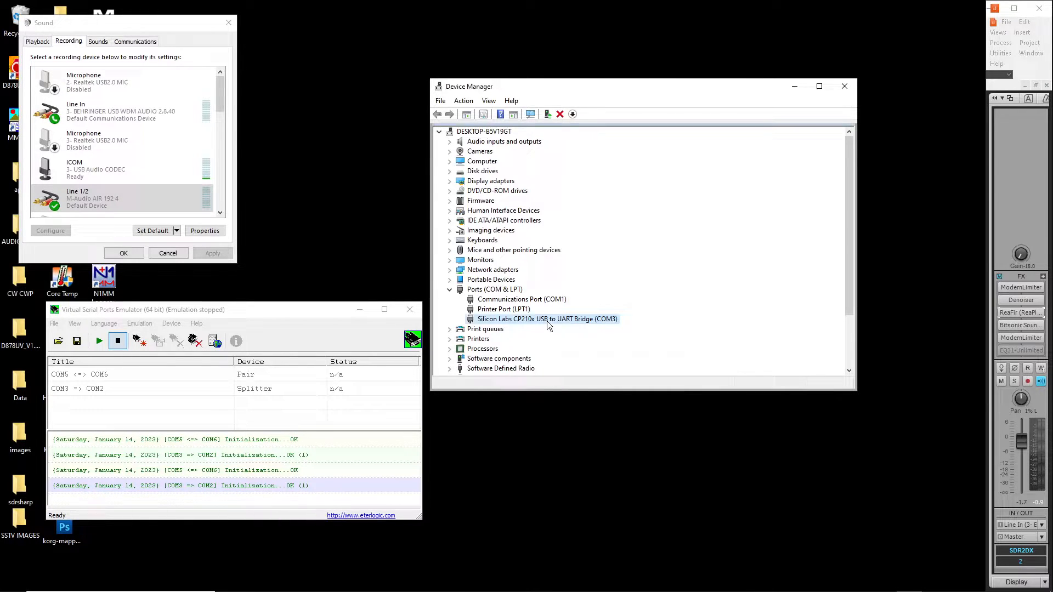
double_click(546, 319)
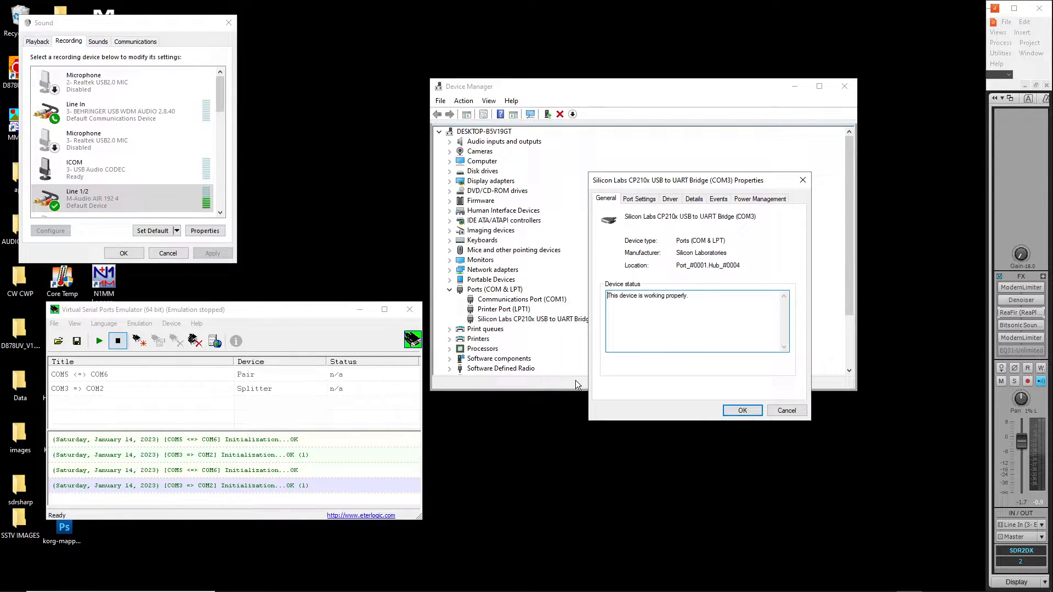
left_click(638, 199)
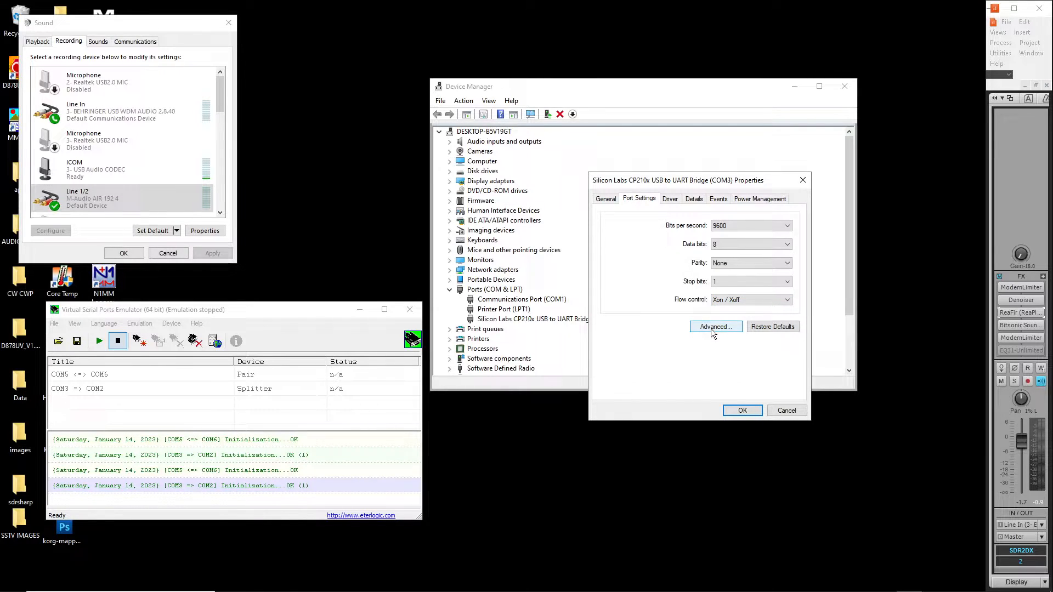
left_click(714, 327)
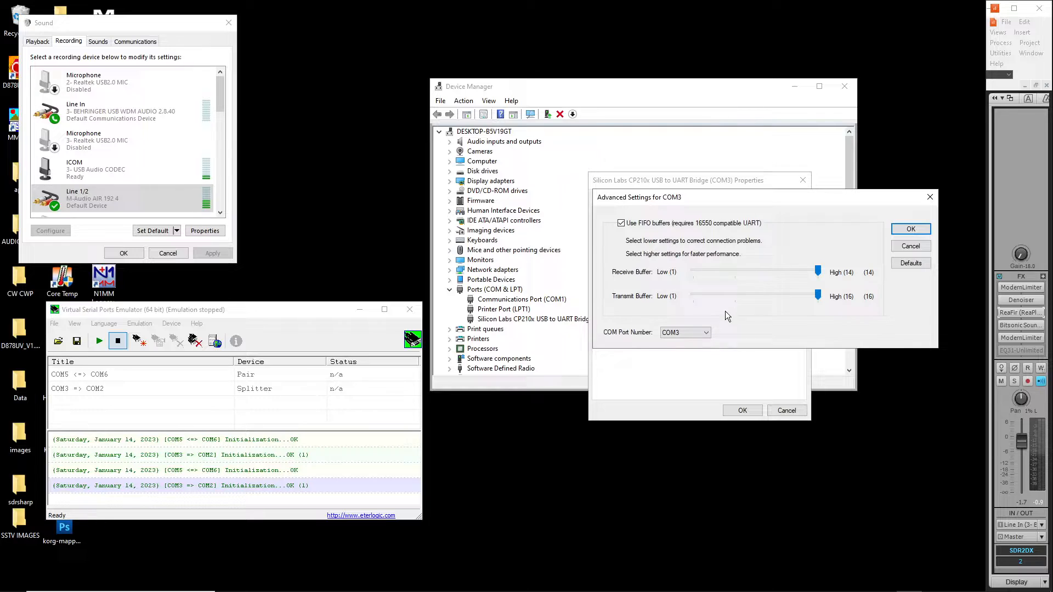
mouse_move(638, 237)
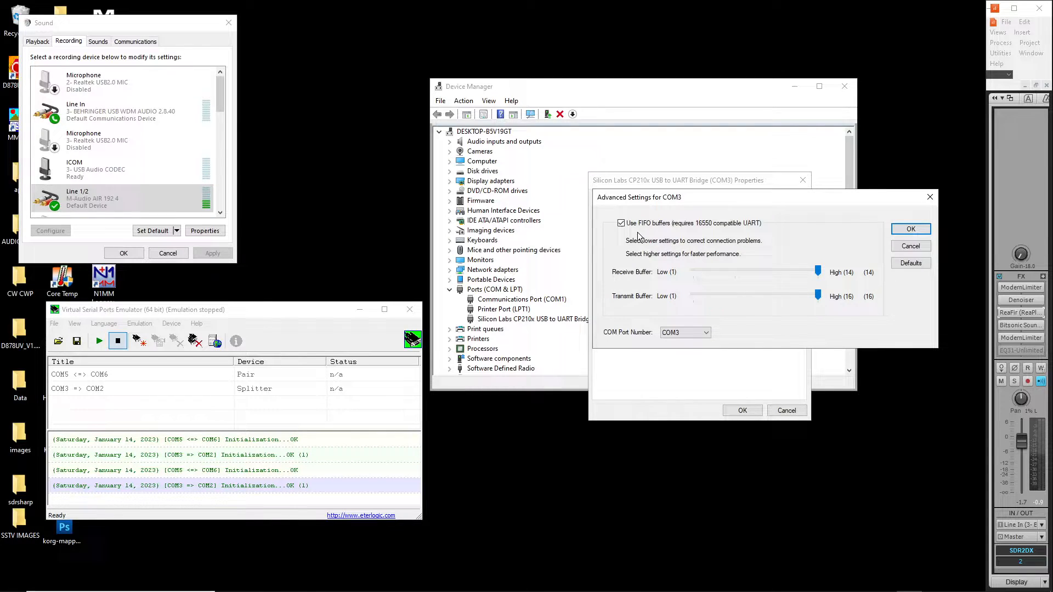
mouse_move(680, 253)
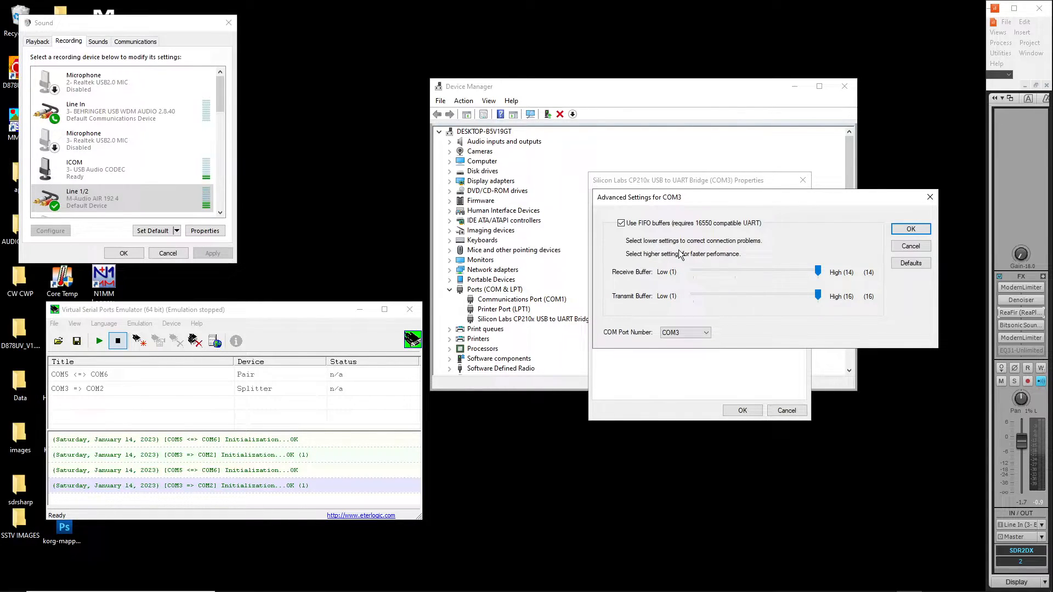
mouse_move(645, 251)
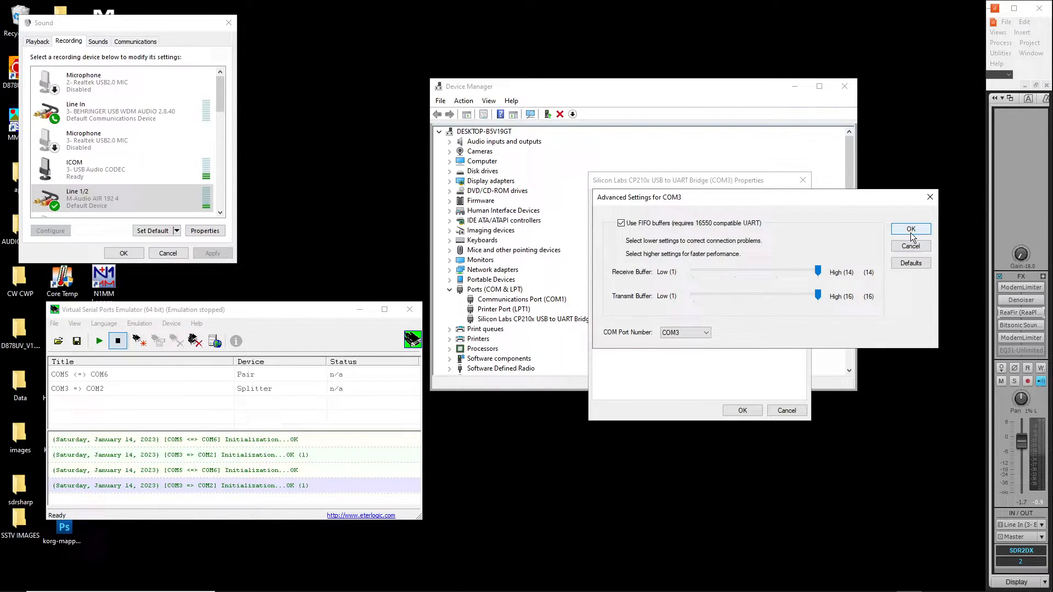
left_click(910, 229)
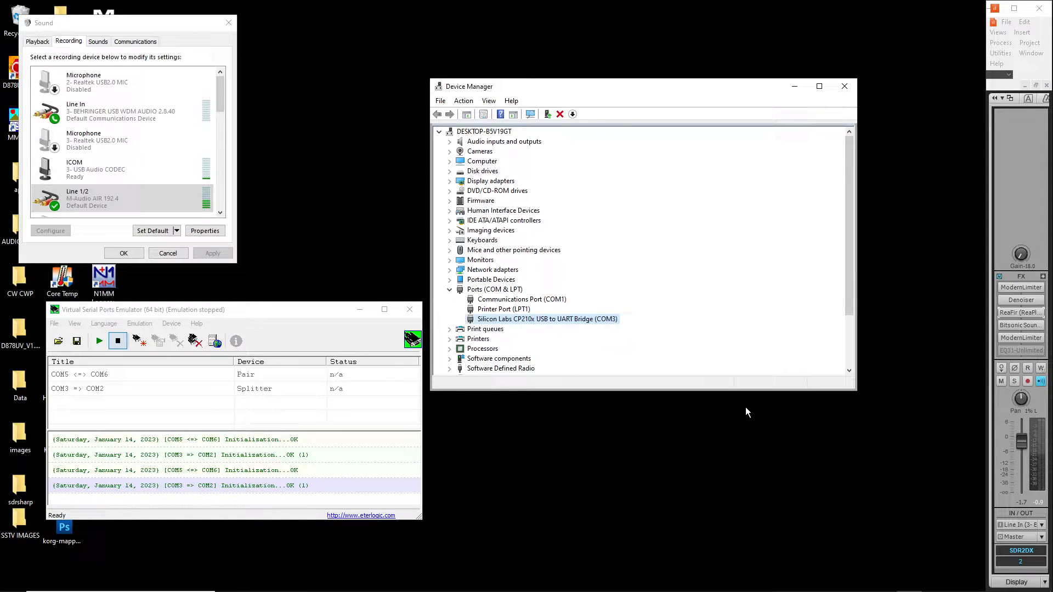
mouse_move(701, 409)
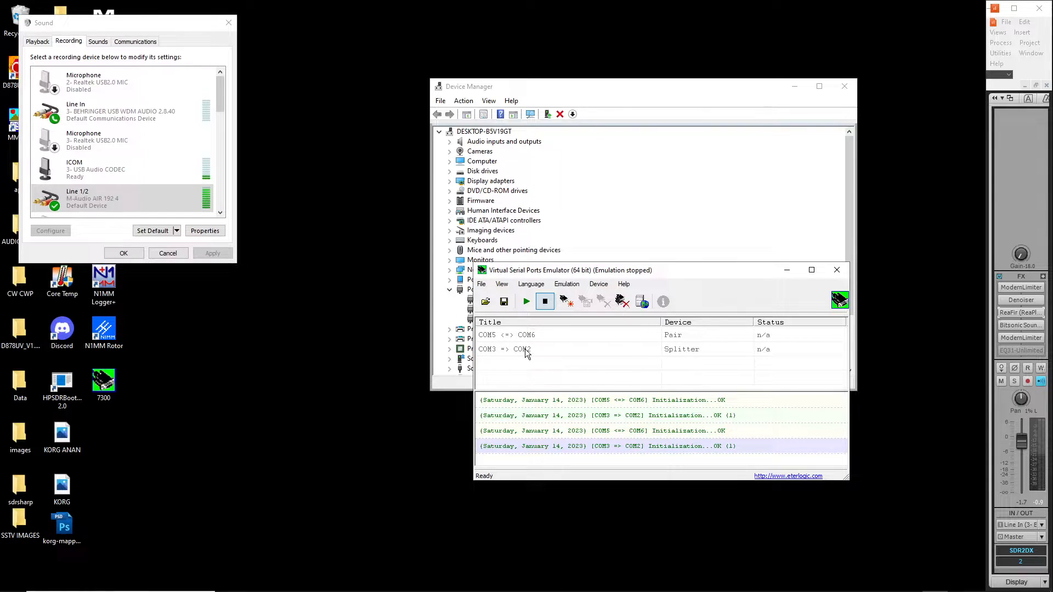
mouse_move(490, 355)
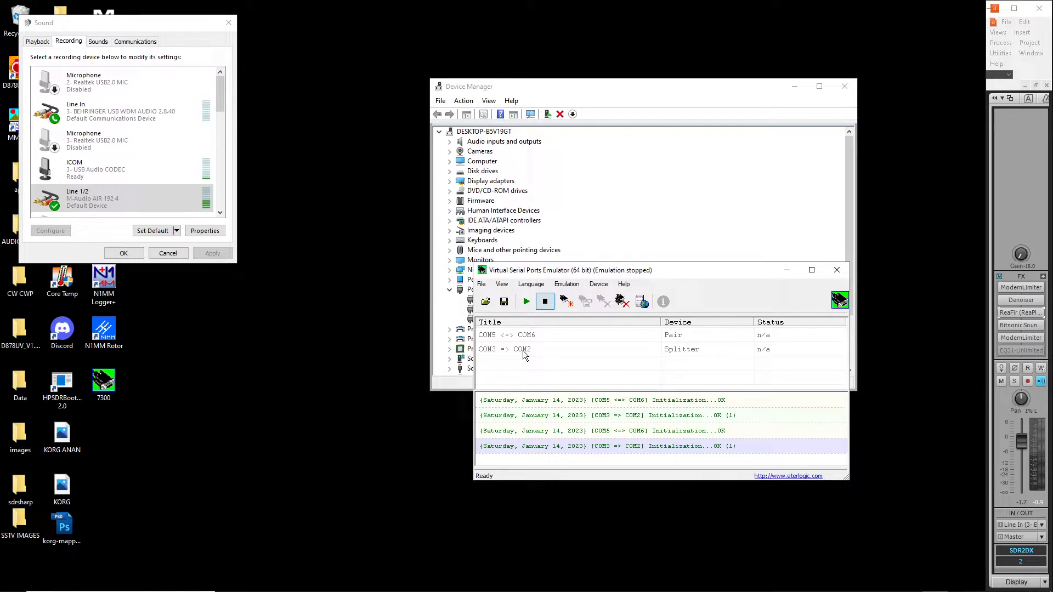
mouse_move(483, 358)
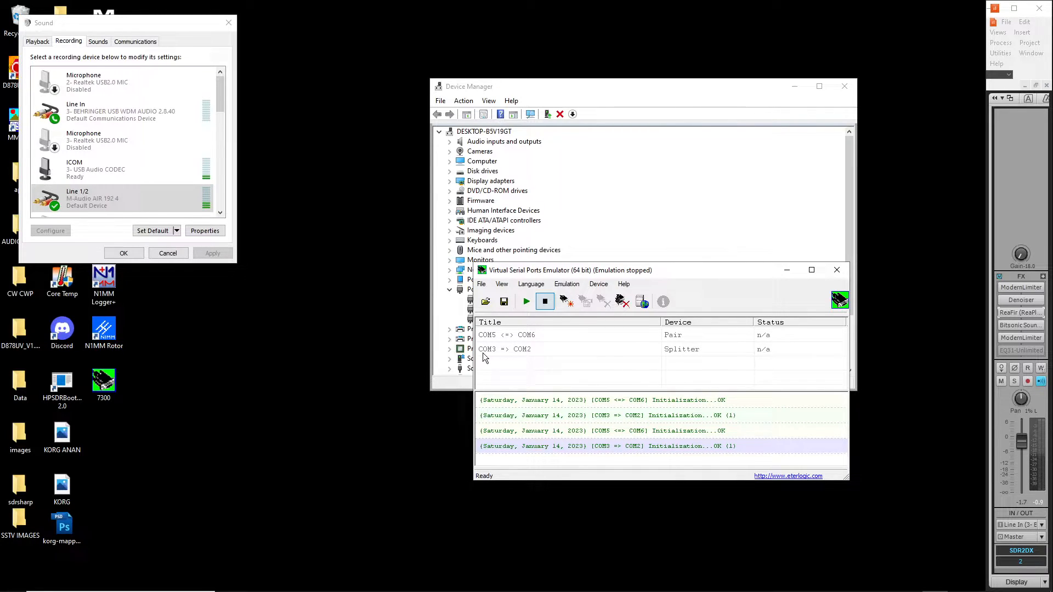
mouse_move(528, 355)
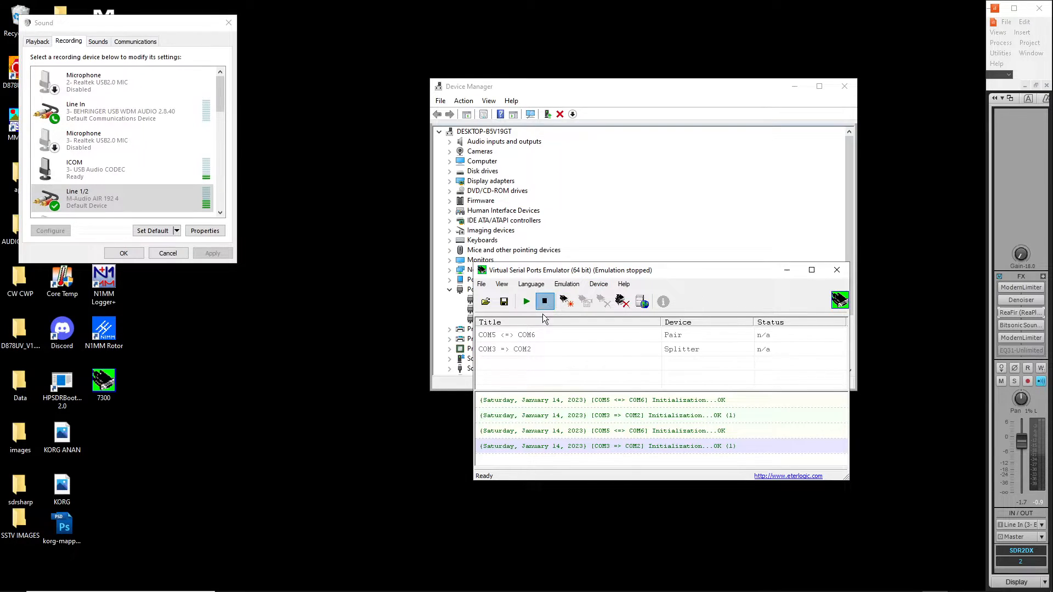
right_click(503, 348)
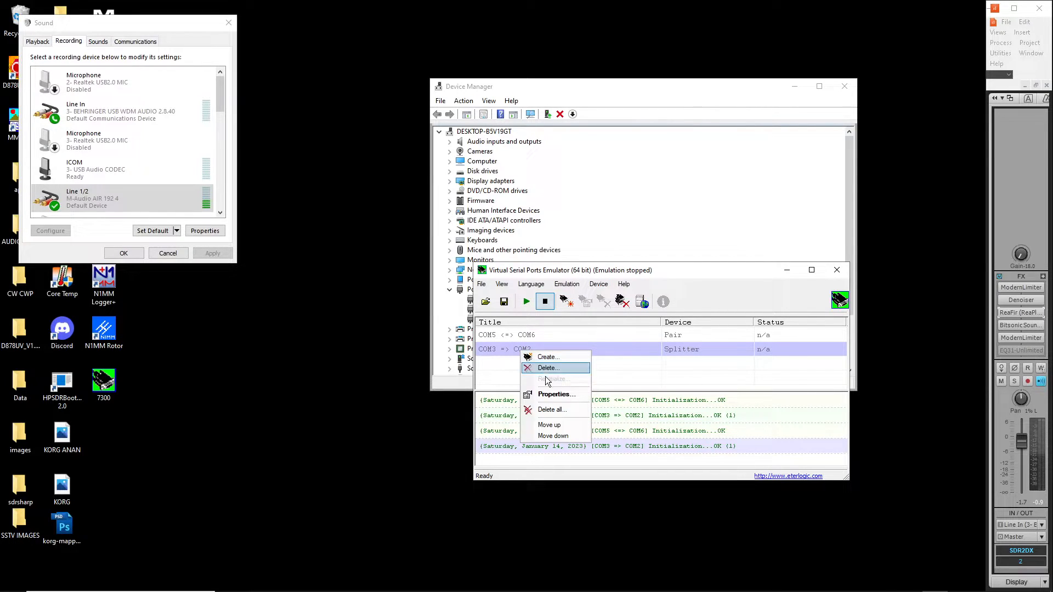
mouse_move(553, 393)
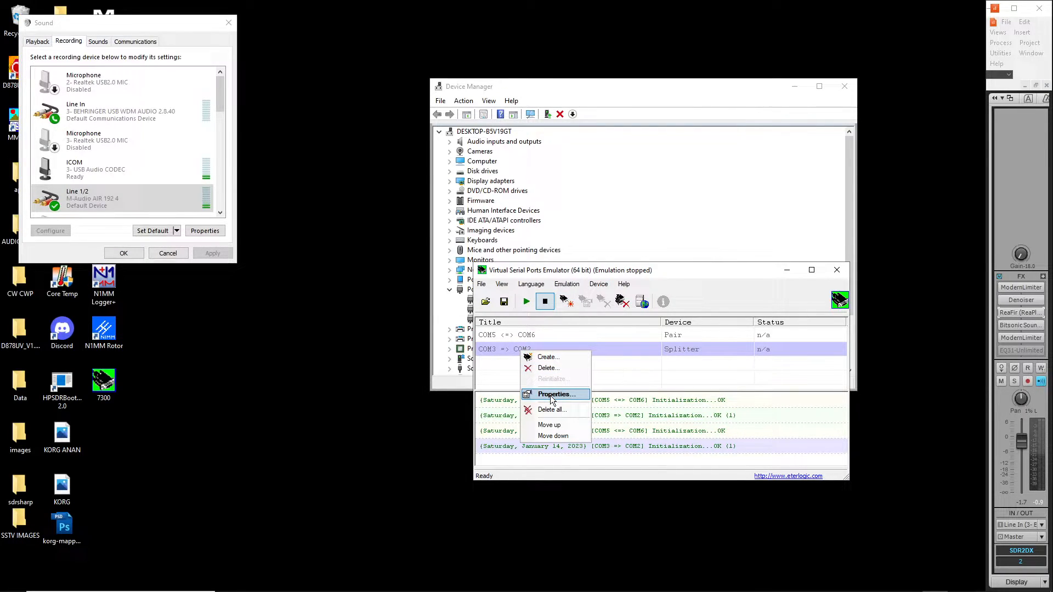
left_click(555, 393)
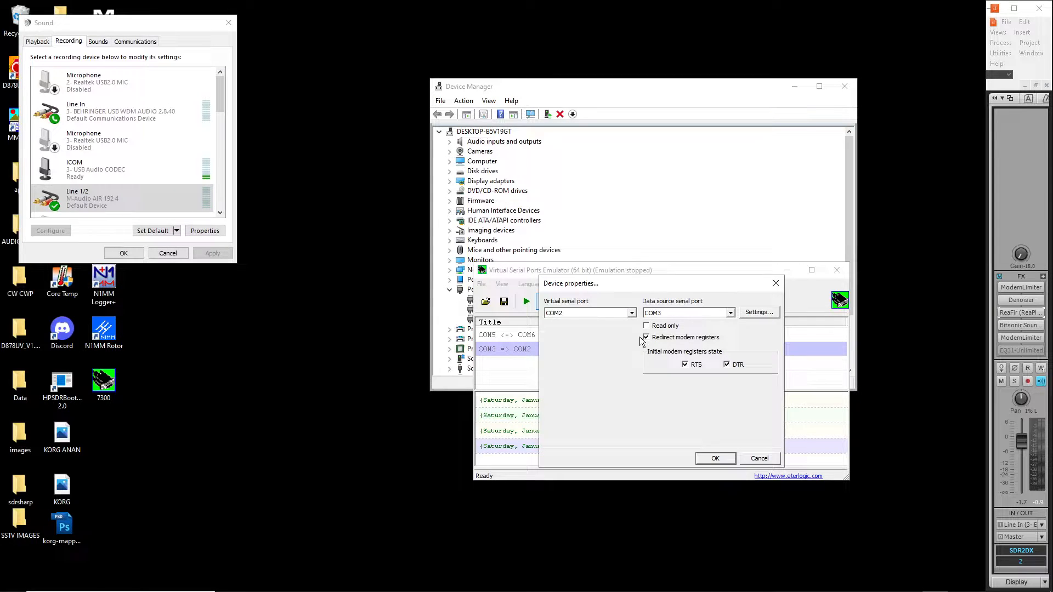
left_click(645, 337)
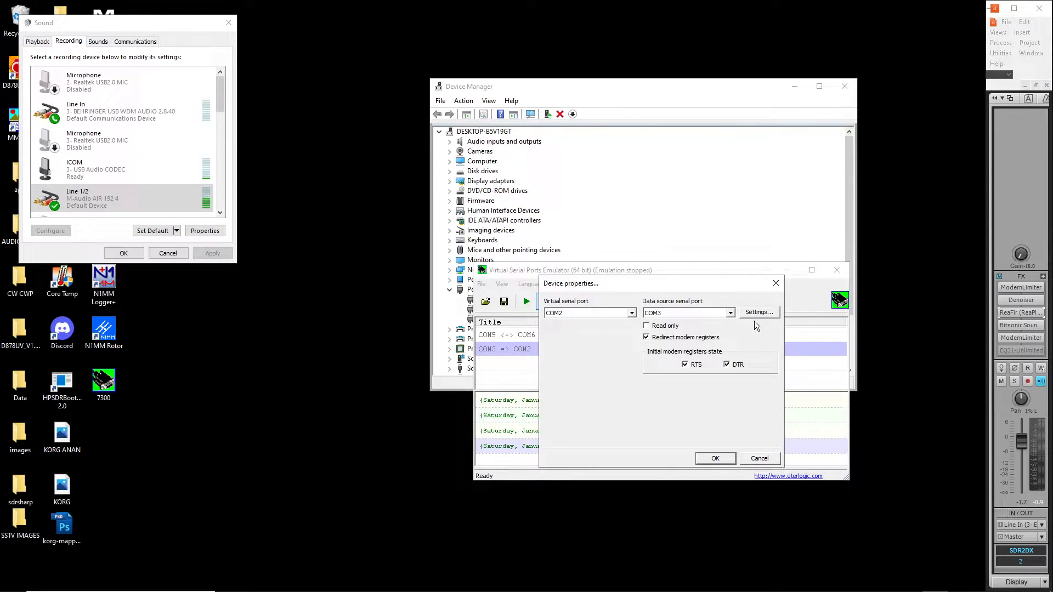
left_click(758, 312)
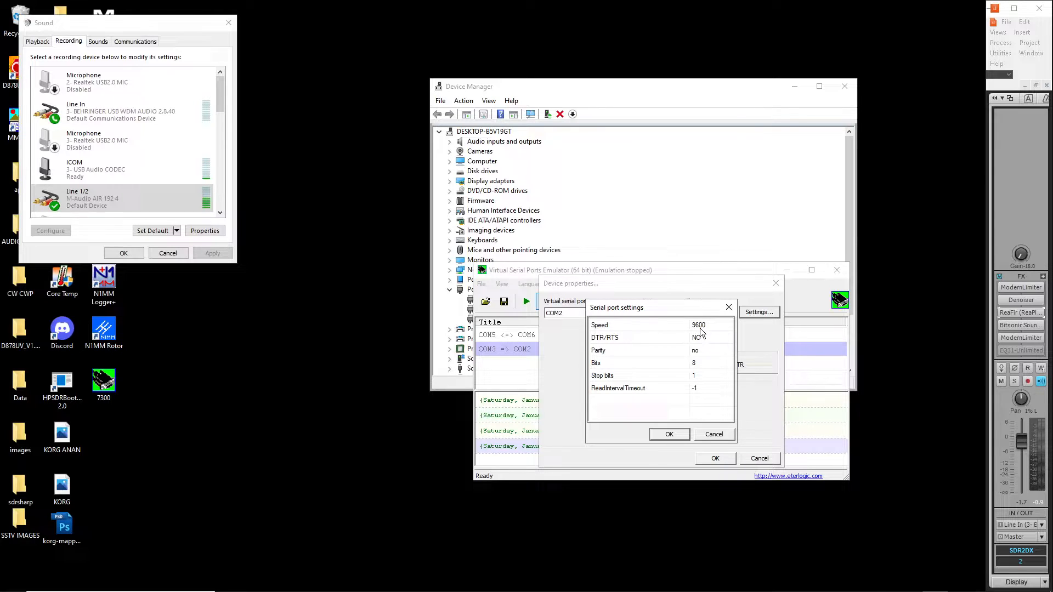
mouse_move(681, 384)
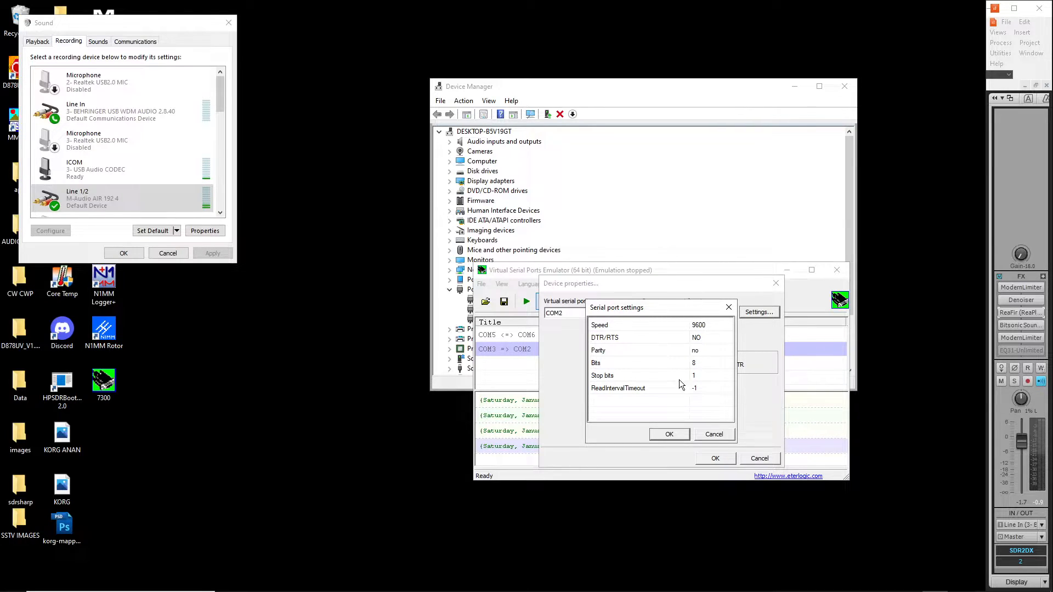
left_click(712, 434)
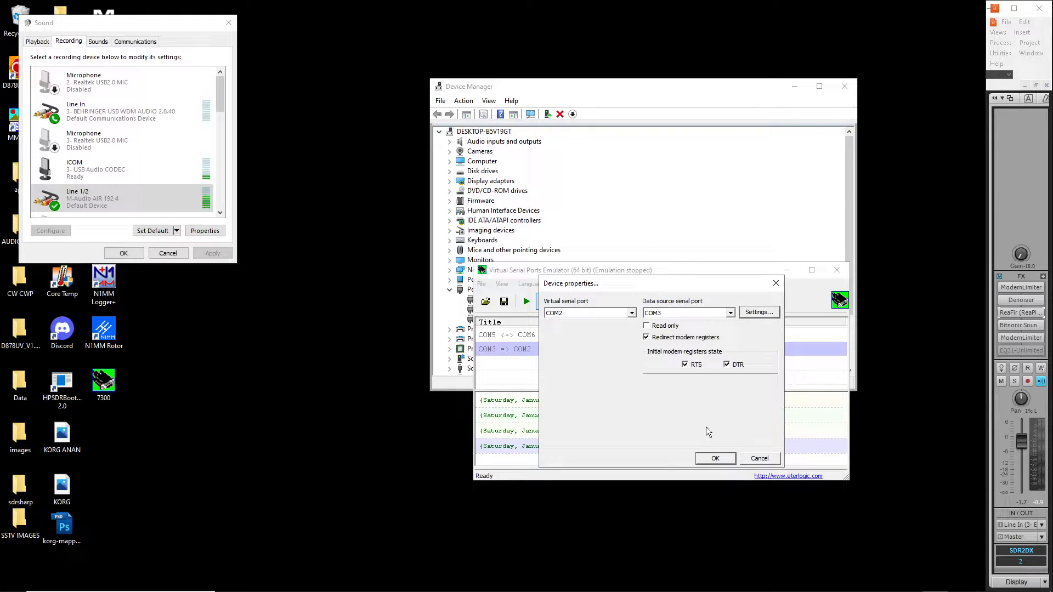
left_click(713, 458)
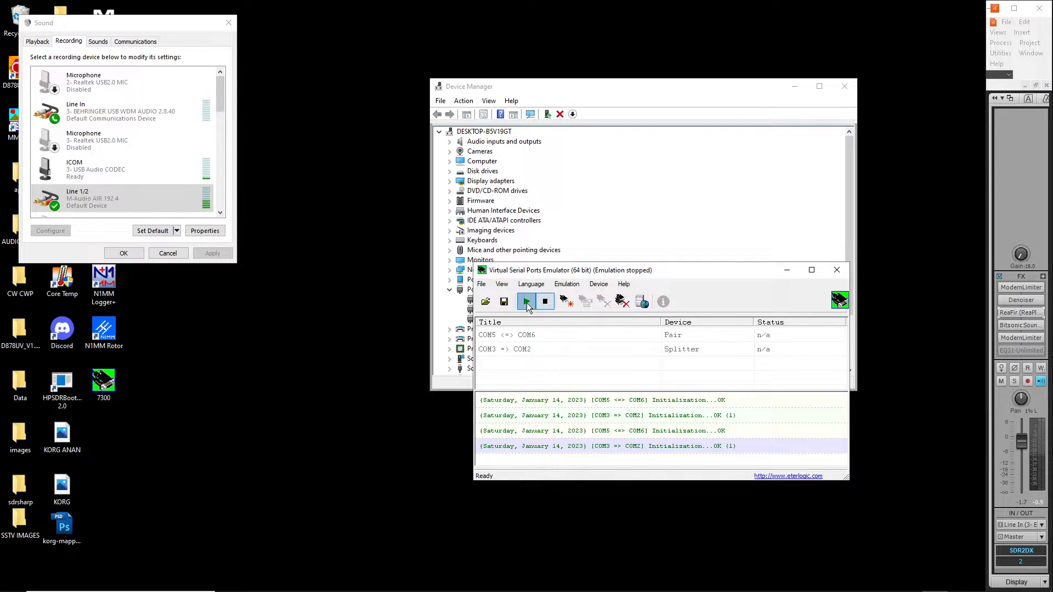
Step: Start VSPE emulation so the COM5–COM6 pair and COM3-to-COM2 splitter report Ready
left_click(525, 301)
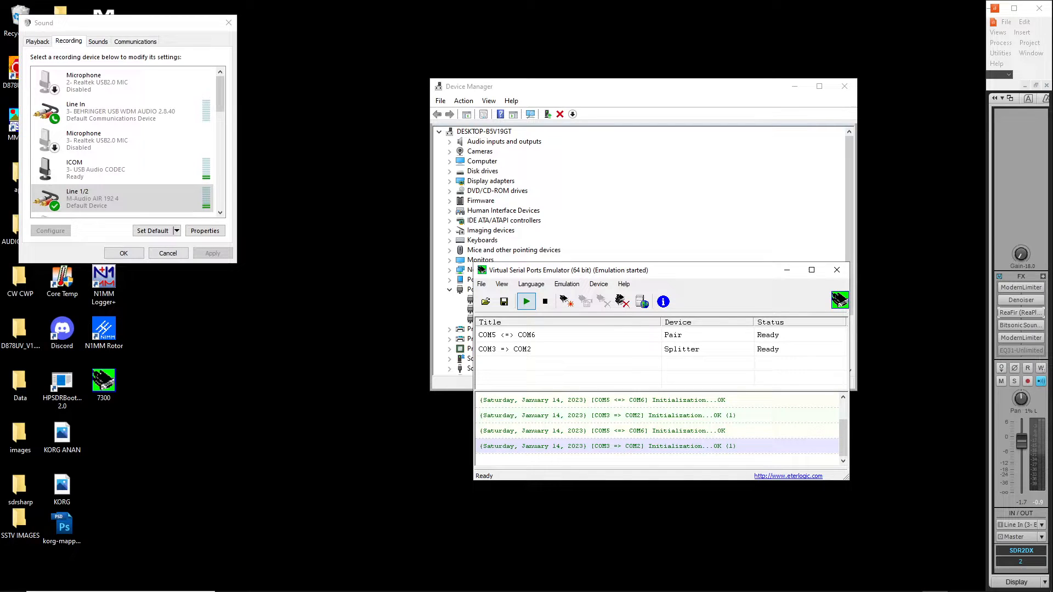
mouse_move(743, 581)
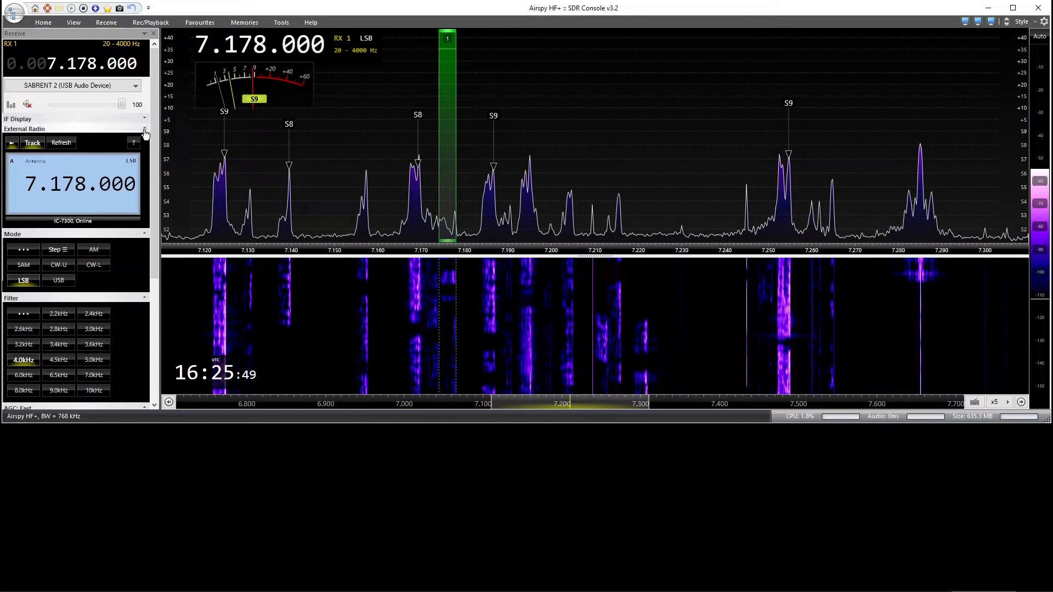
Step: Show the External Radio Options with OmniRig tracking the IC-7300 online
left_click(134, 143)
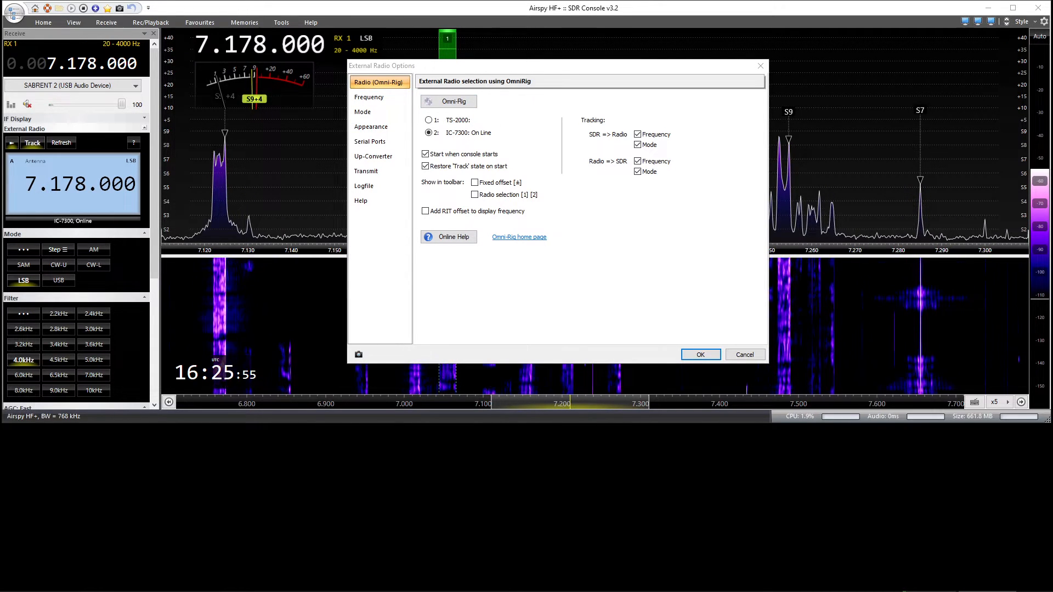
Step: Confirm OmniRig rig 2 is an IC-7300 on COM 2 at 9600 baud
left_click(448, 101)
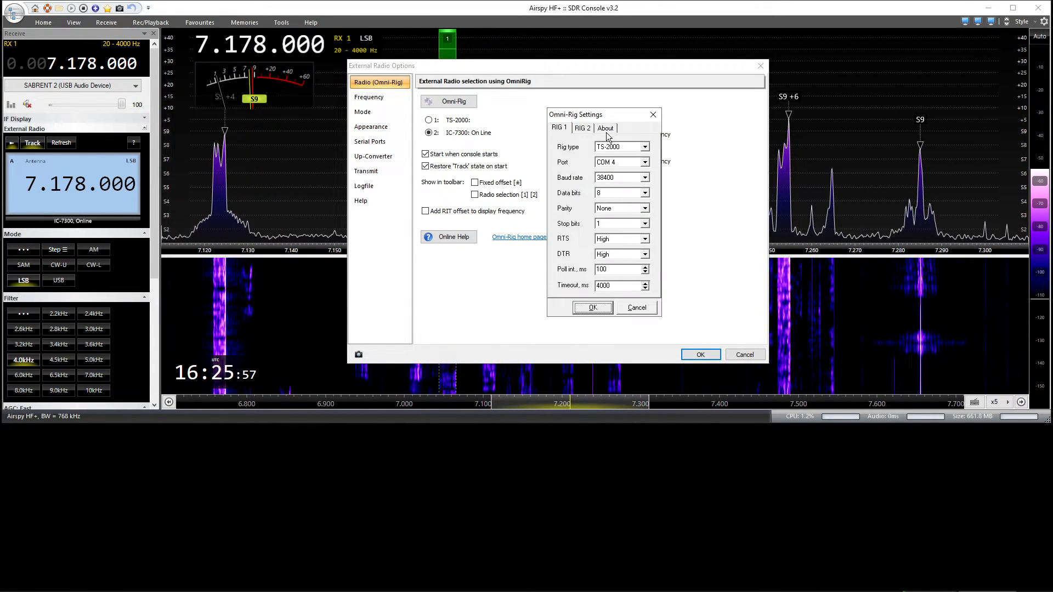
left_click(581, 128)
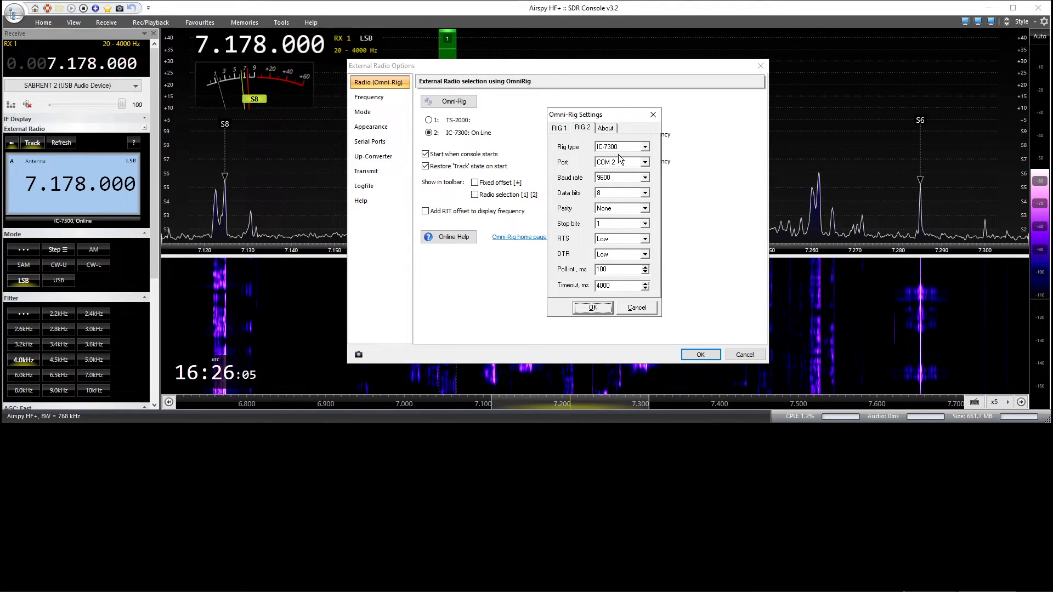
mouse_move(601, 168)
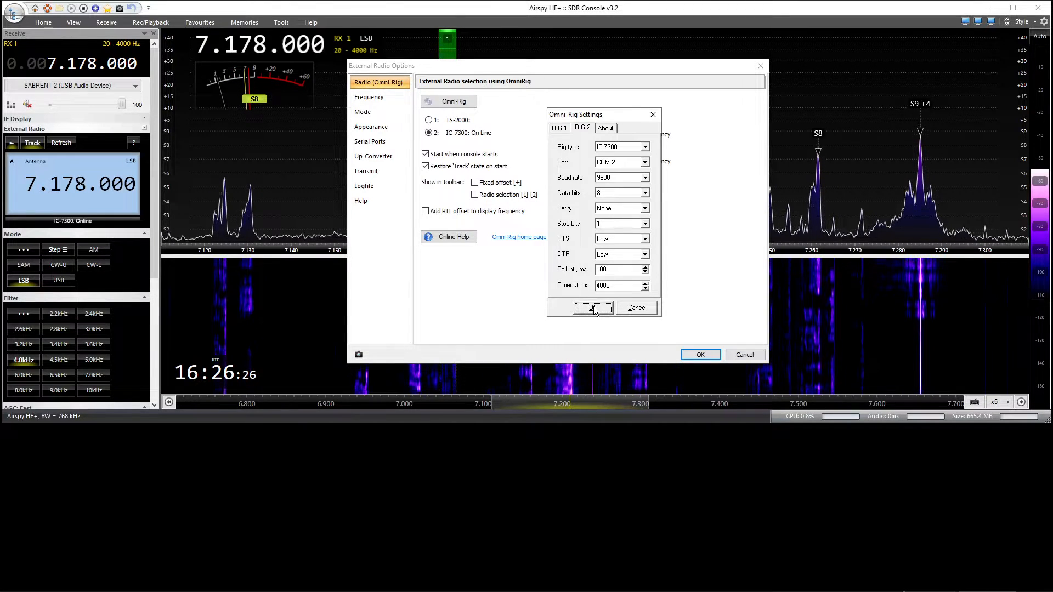
left_click(591, 307)
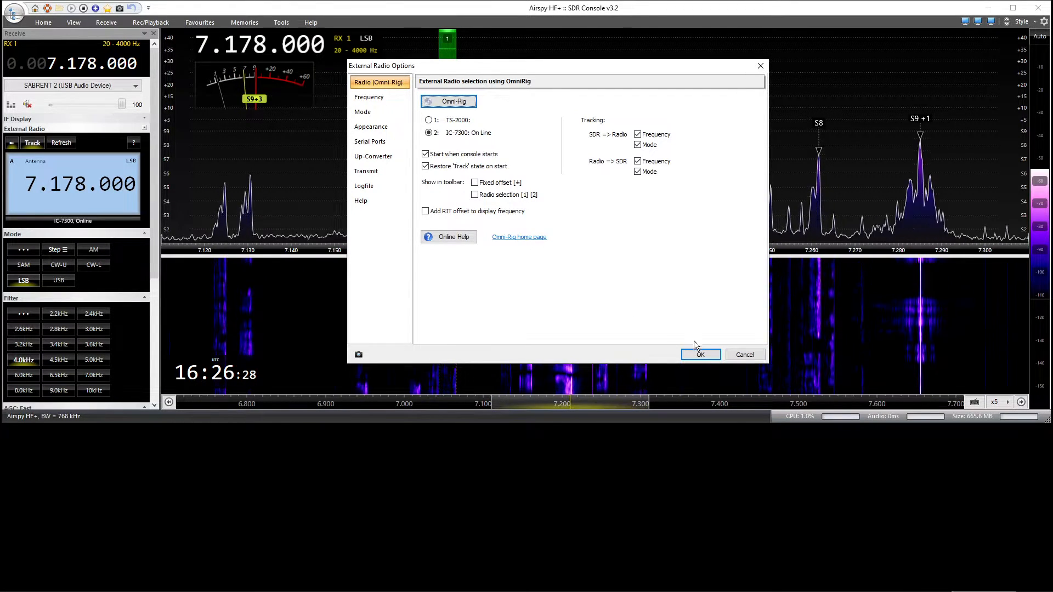
Step: Keep the external radio options and bring N1MM Logger+ up showing the IC-7300 at 7178.00 LSB
left_click(699, 354)
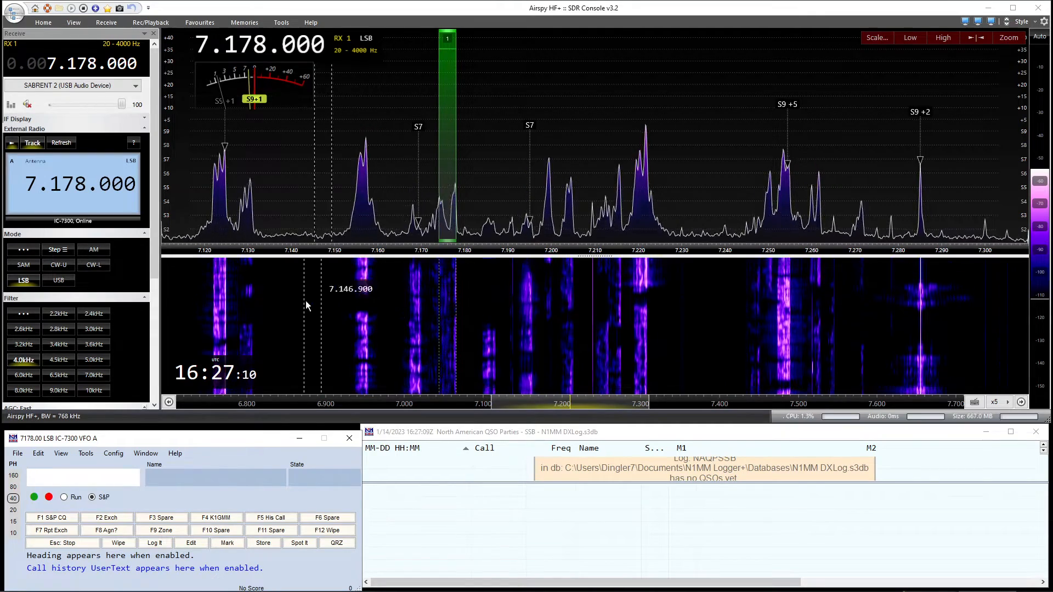
left_click(113, 453)
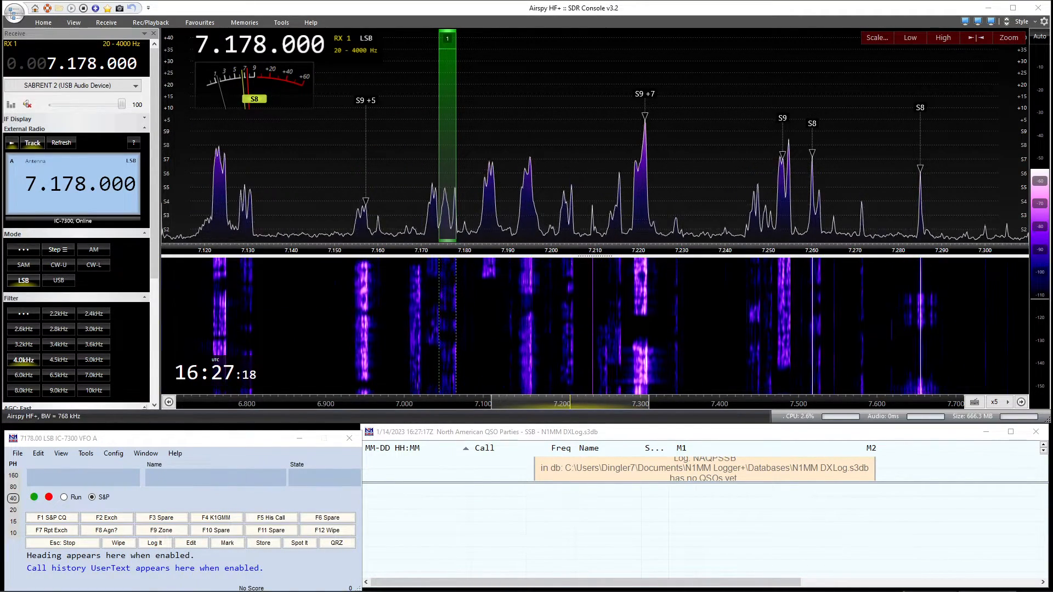
Step: Review N1MM's port configuration: COM2 assigned to the IC-7300 at 9600 baud, 8N1
left_click(113, 453)
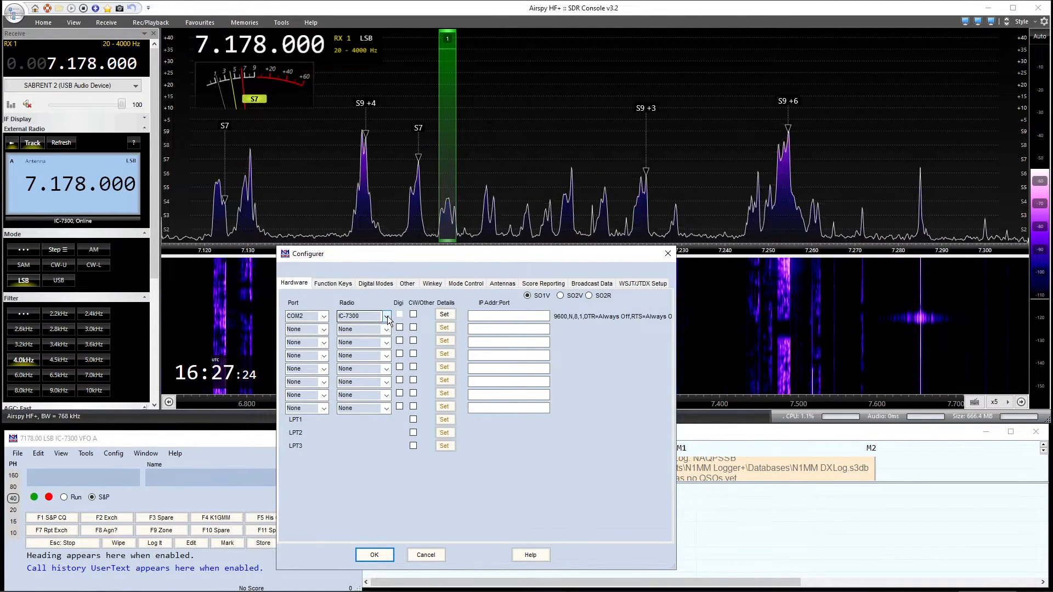
mouse_move(399, 316)
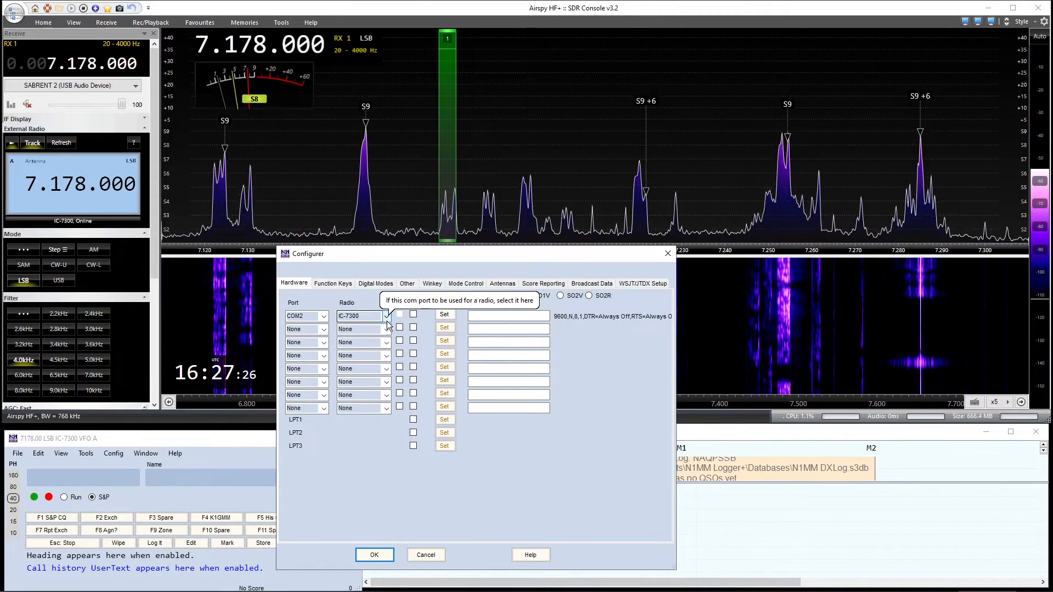
left_click(444, 314)
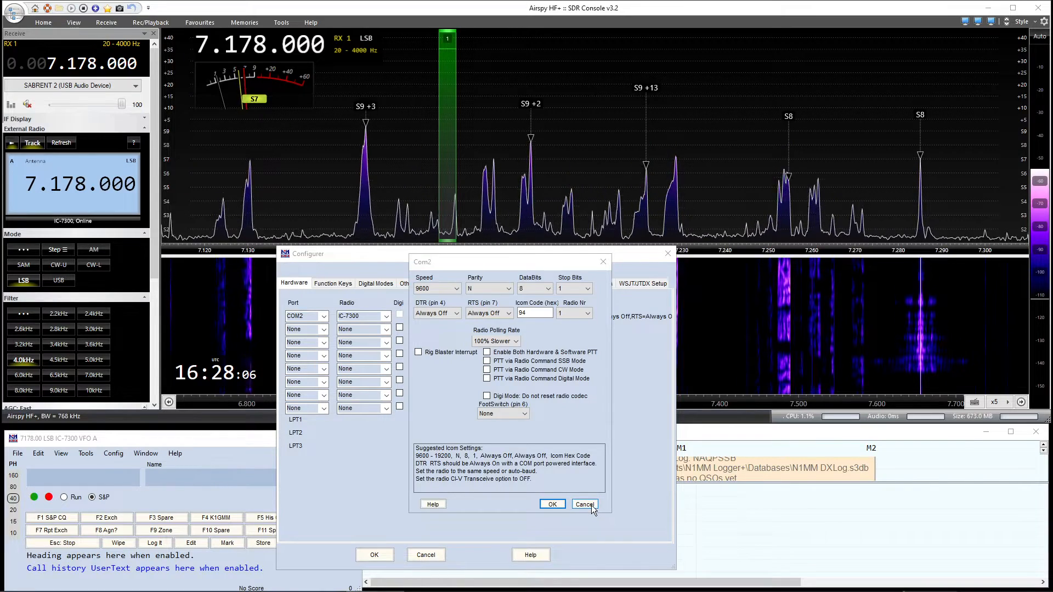
left_click(583, 504)
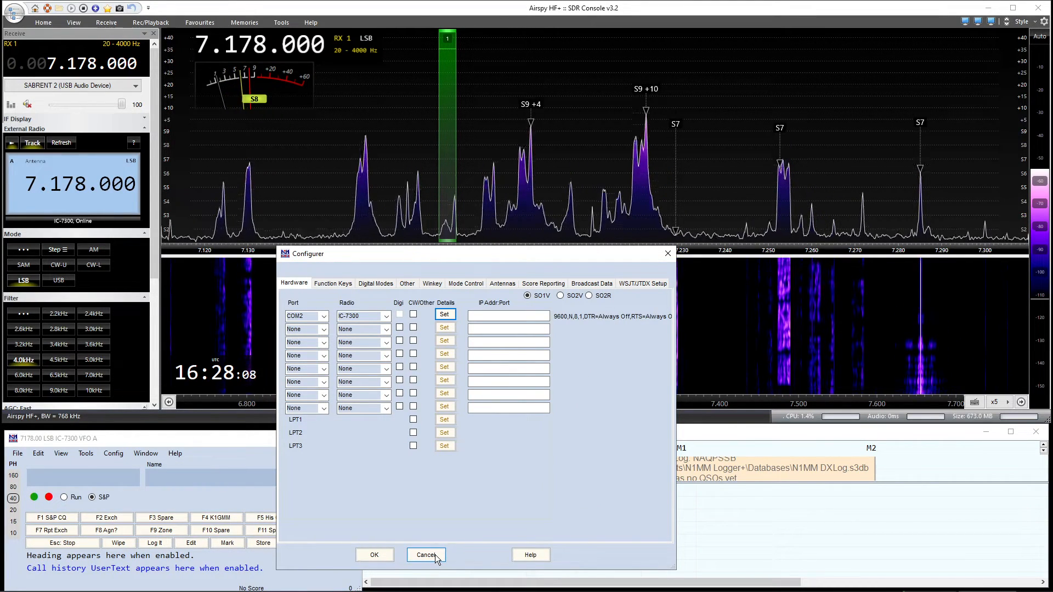
mouse_move(357, 503)
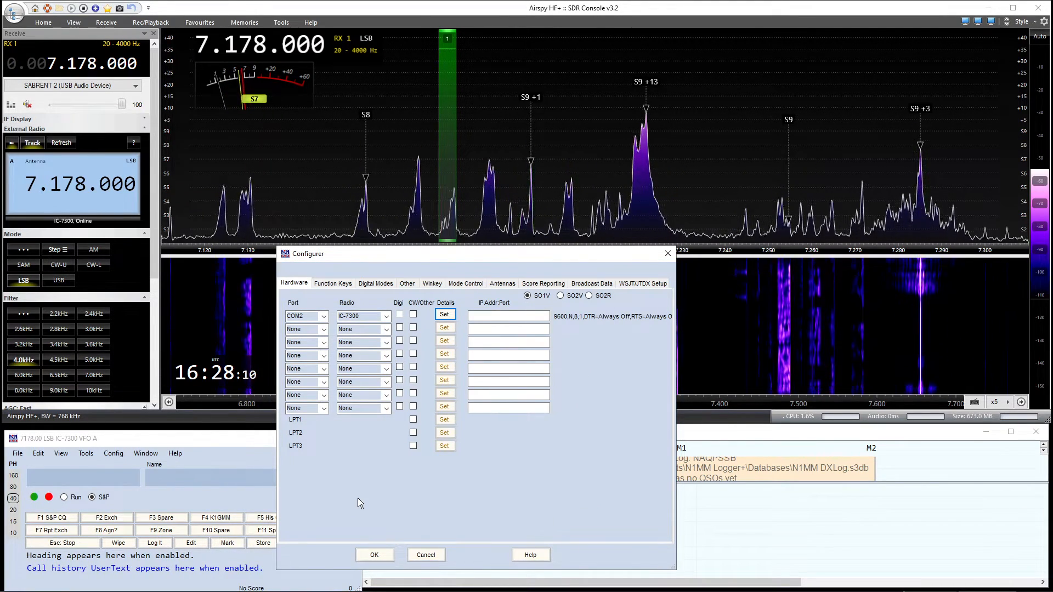
Step: Leave the configurer and tune SDR Console to 7.222 MHz LSB, N1MM following at 7222.00
left_click(426, 555)
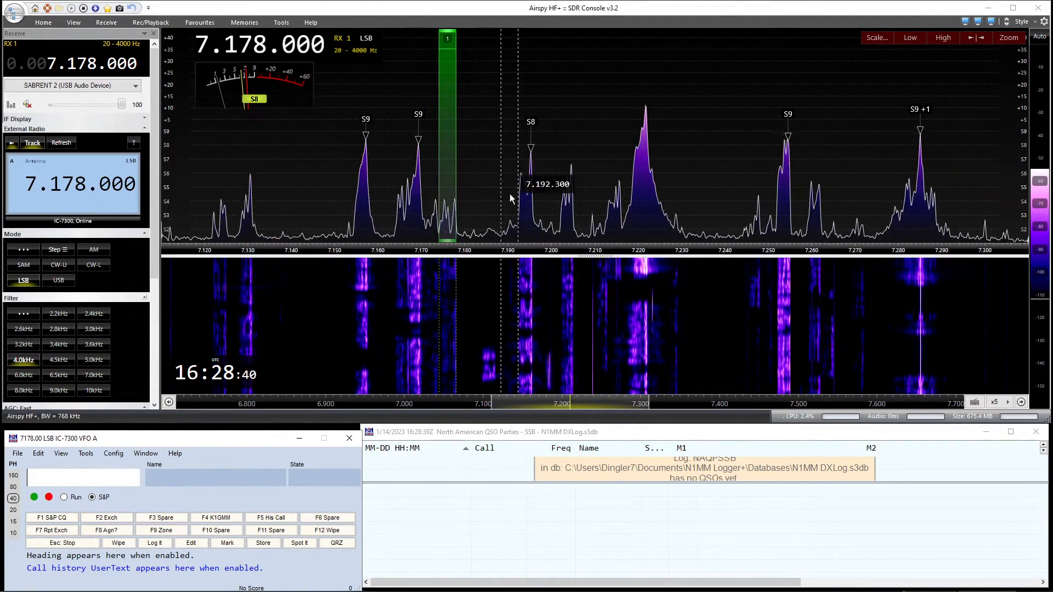
mouse_move(642, 204)
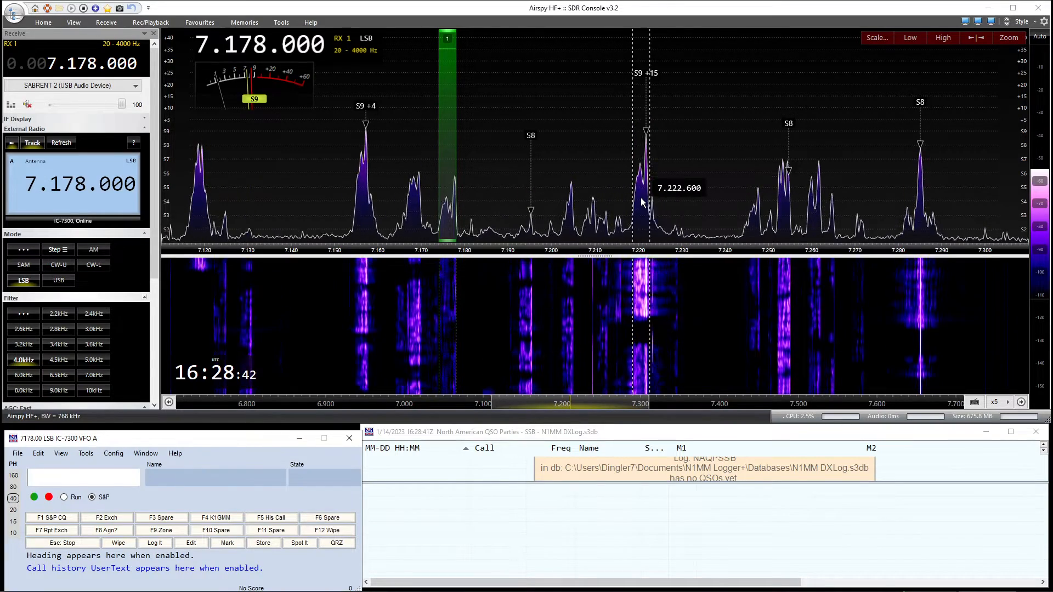
left_click(639, 202)
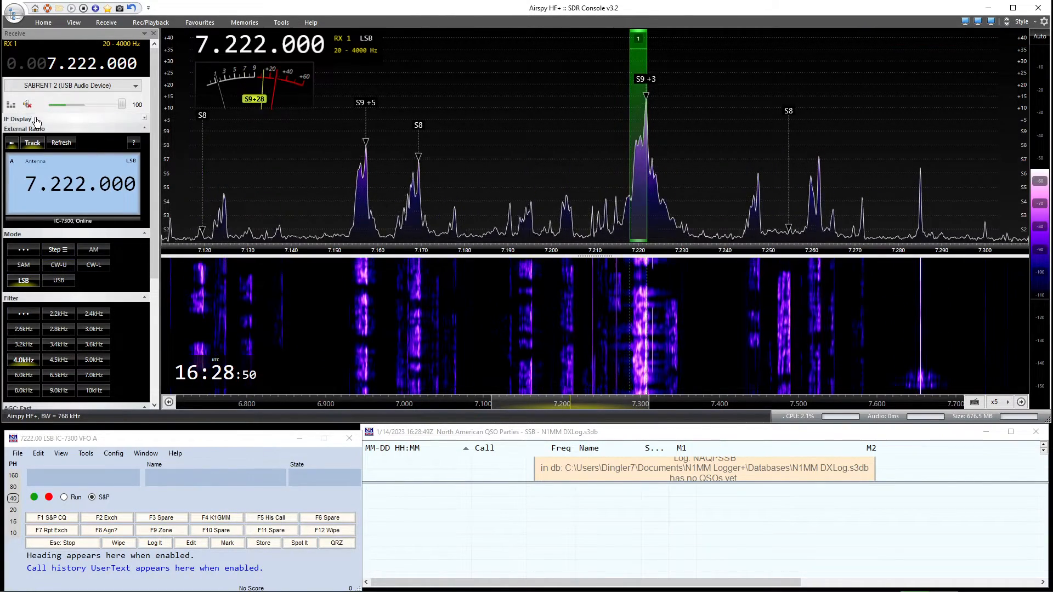
mouse_move(74, 85)
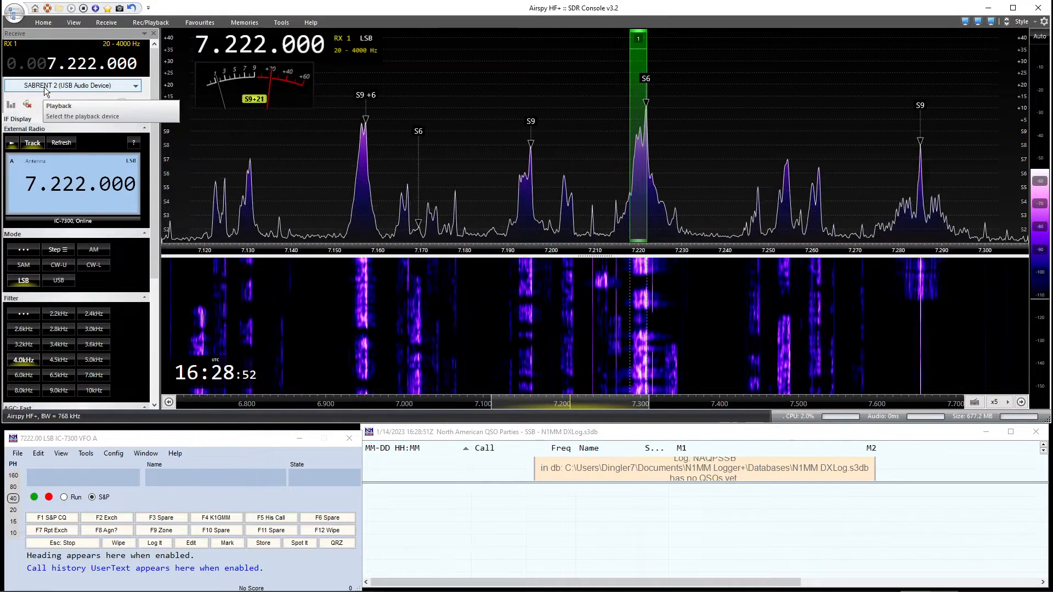
left_click(27, 104)
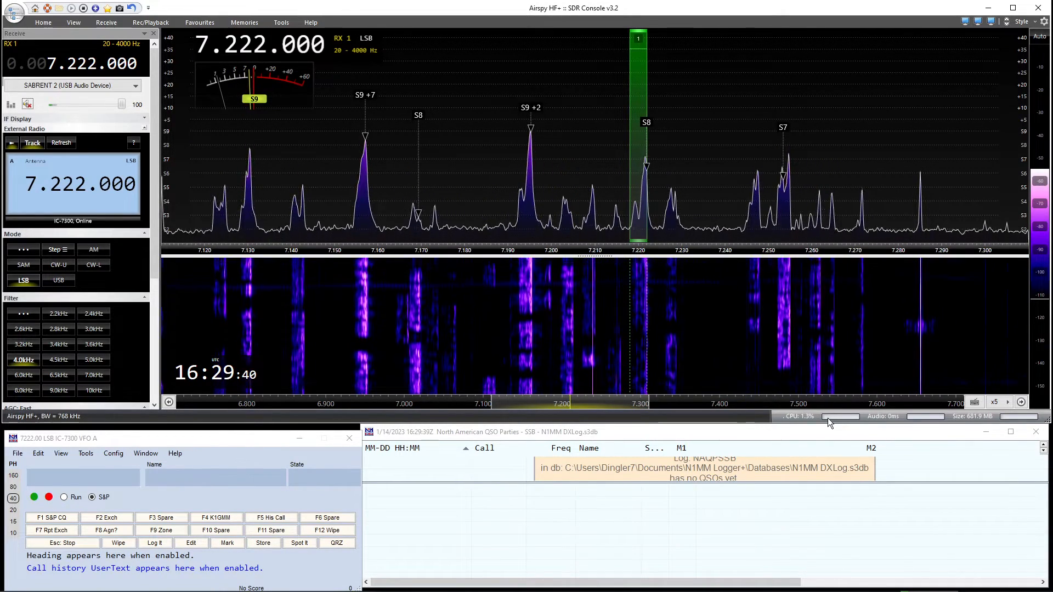
mouse_move(799, 416)
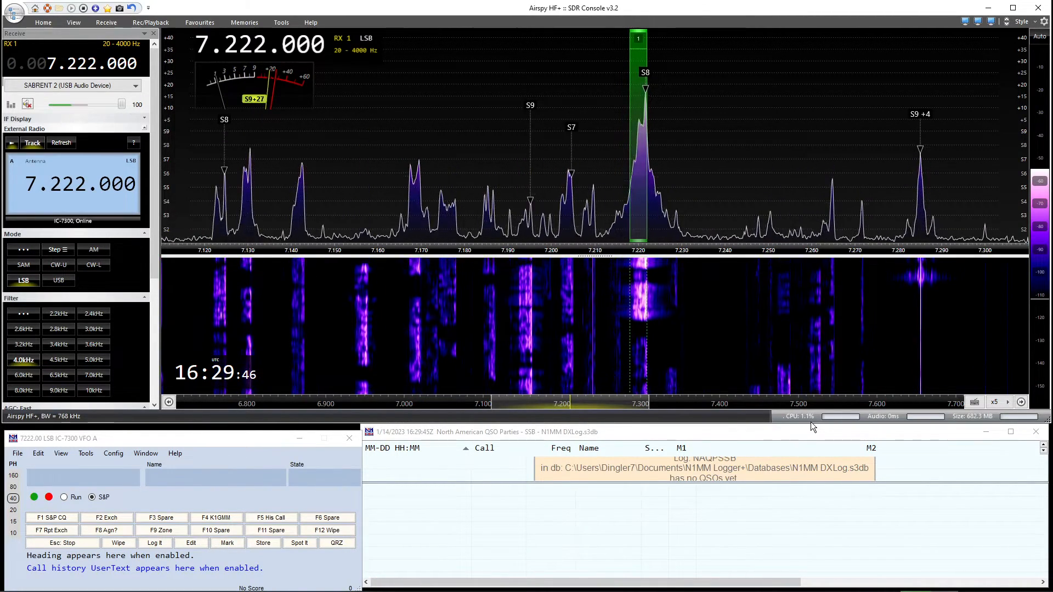
mouse_move(810, 426)
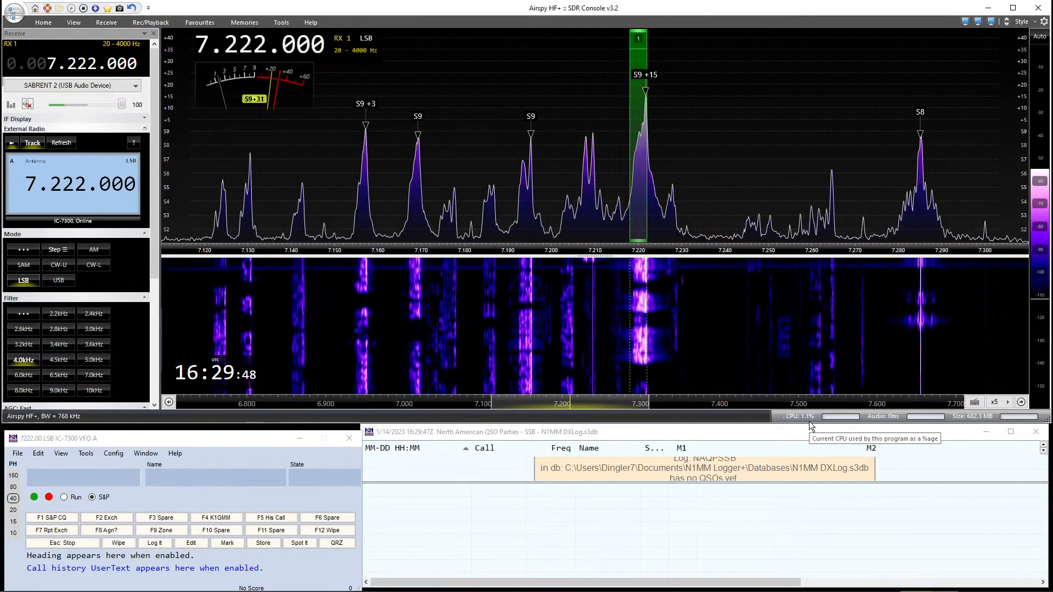